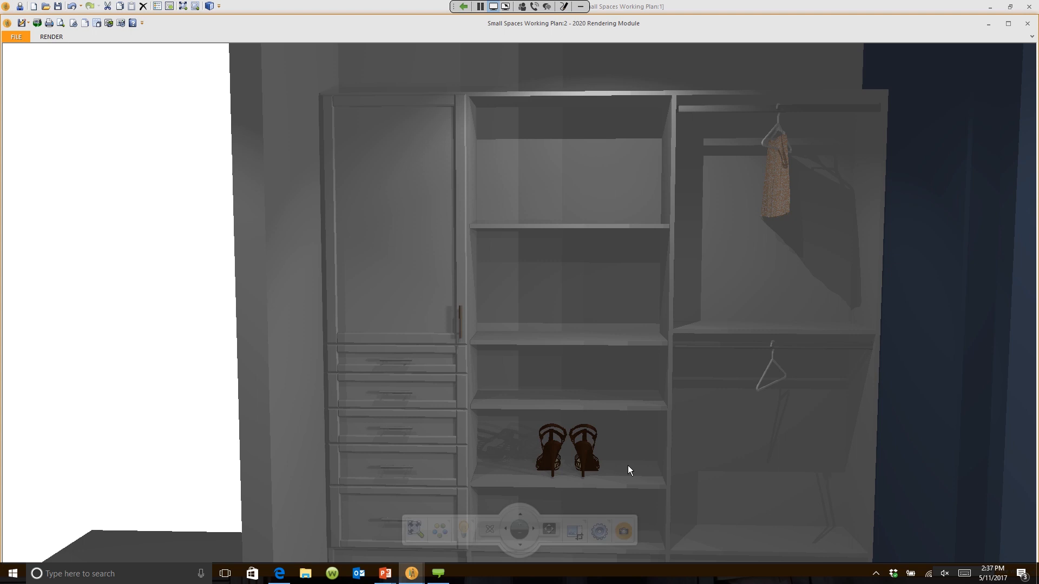
mouse_move(464, 529)
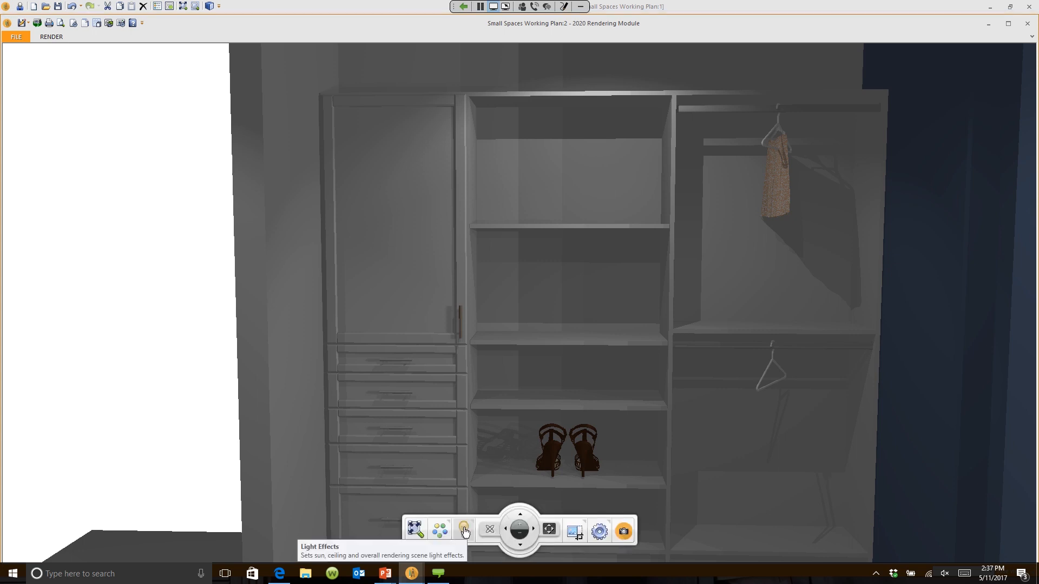
- In Light Effects, choose an intensity for the ceiling light from the dropdown
click(463, 529)
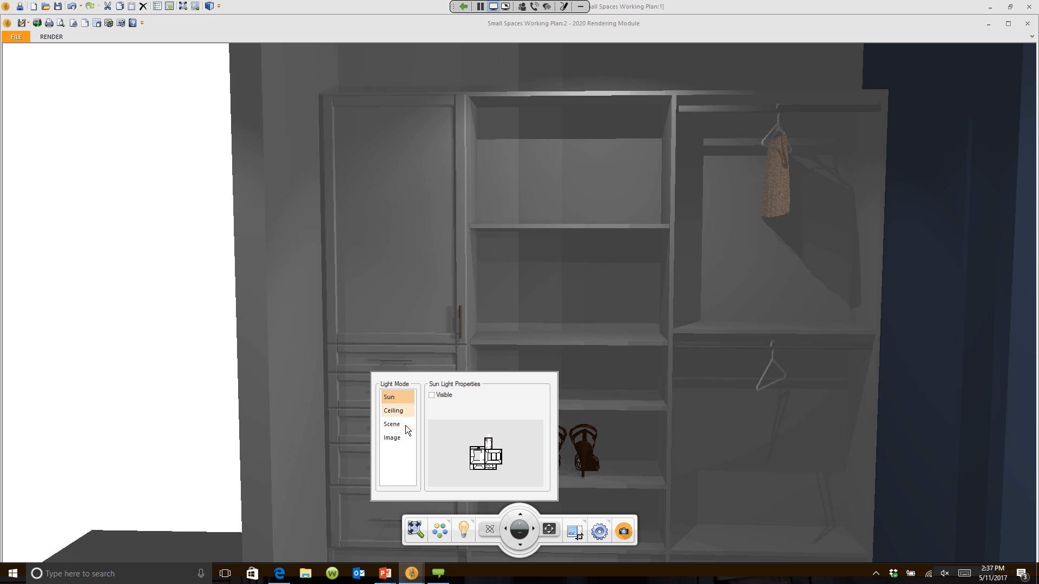
click(392, 410)
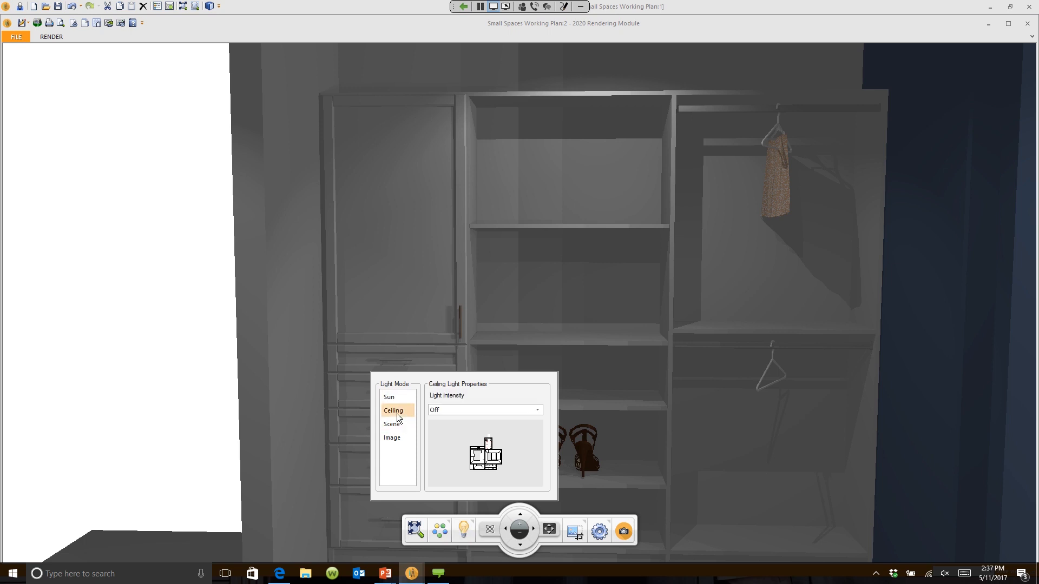
click(393, 410)
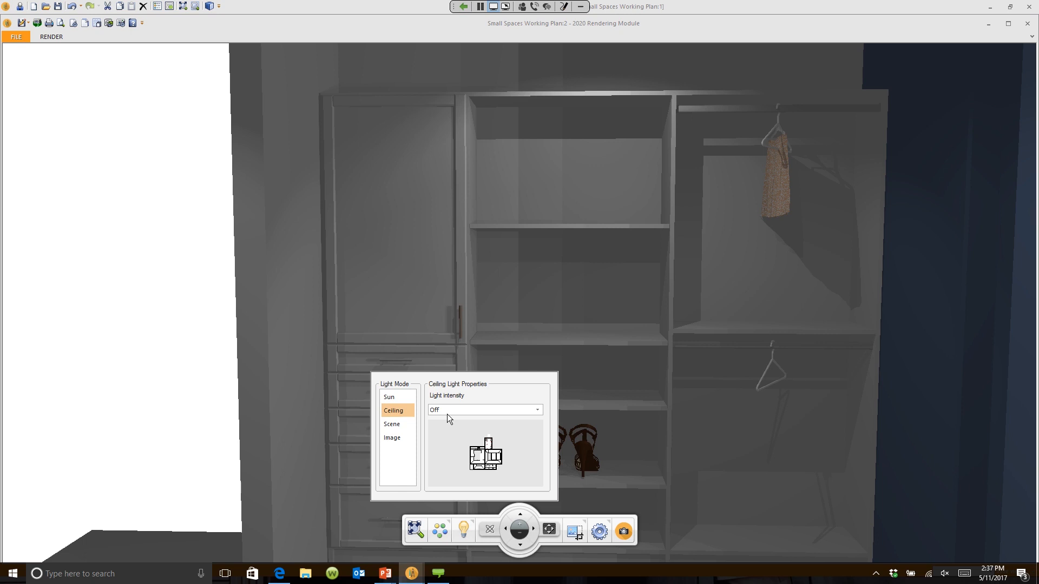
mouse_move(537, 409)
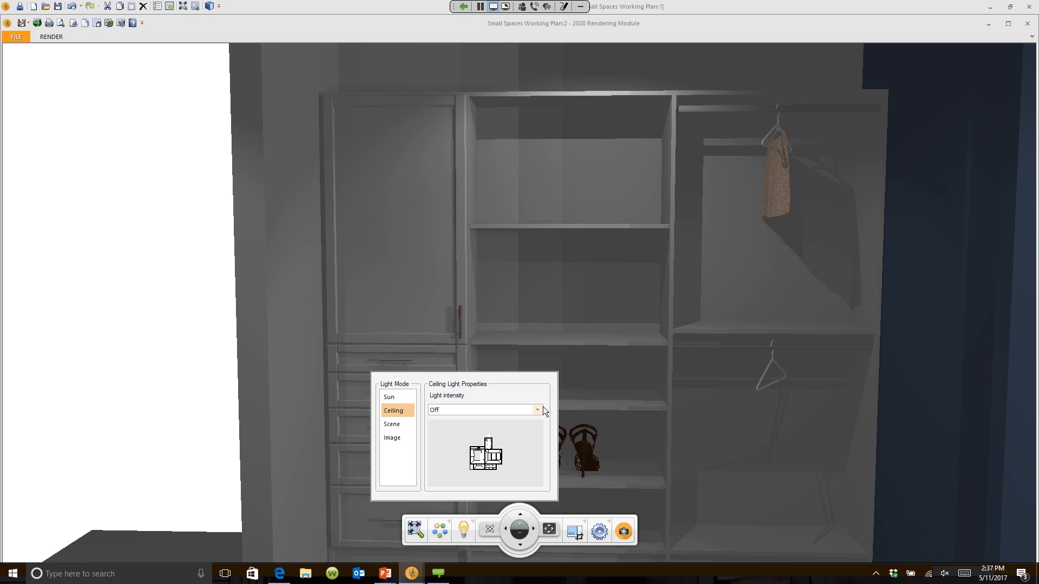
click(537, 409)
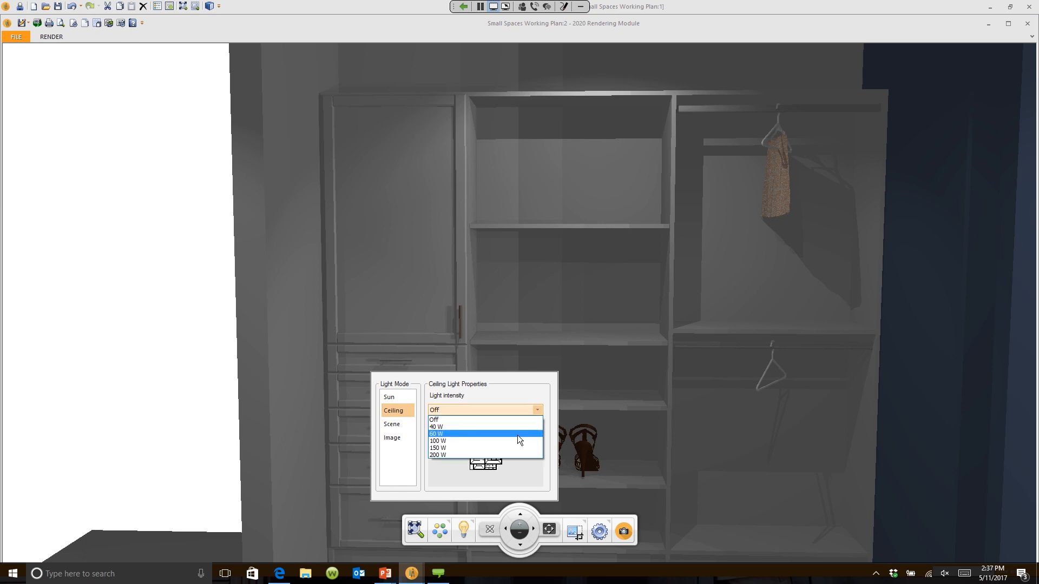
click(436, 434)
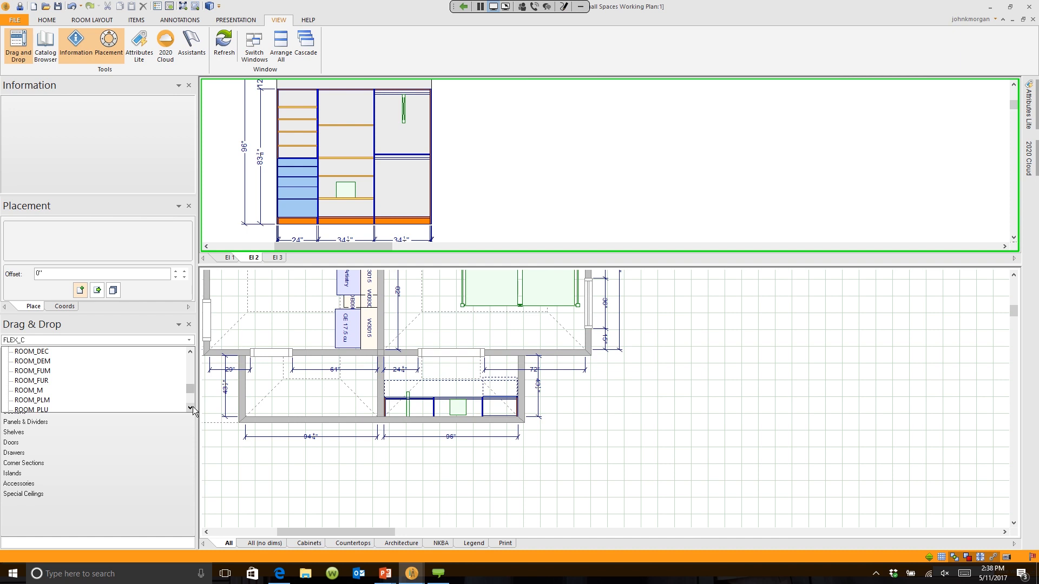
- Place SPOT.RECESSED from ROOM_FUR's Lighting Fixtures > Recessed into the closet
click(32, 380)
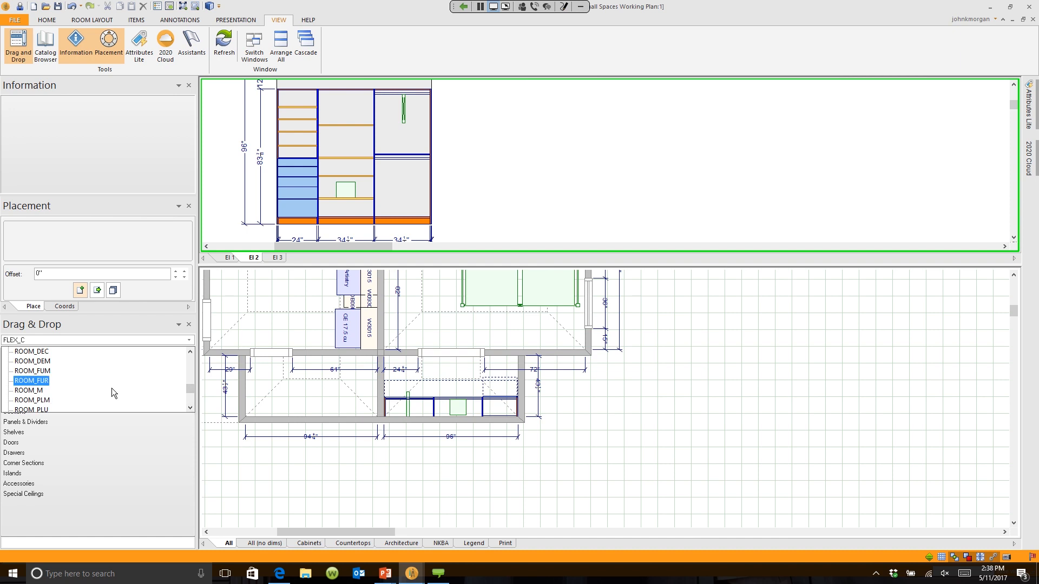
click(31, 381)
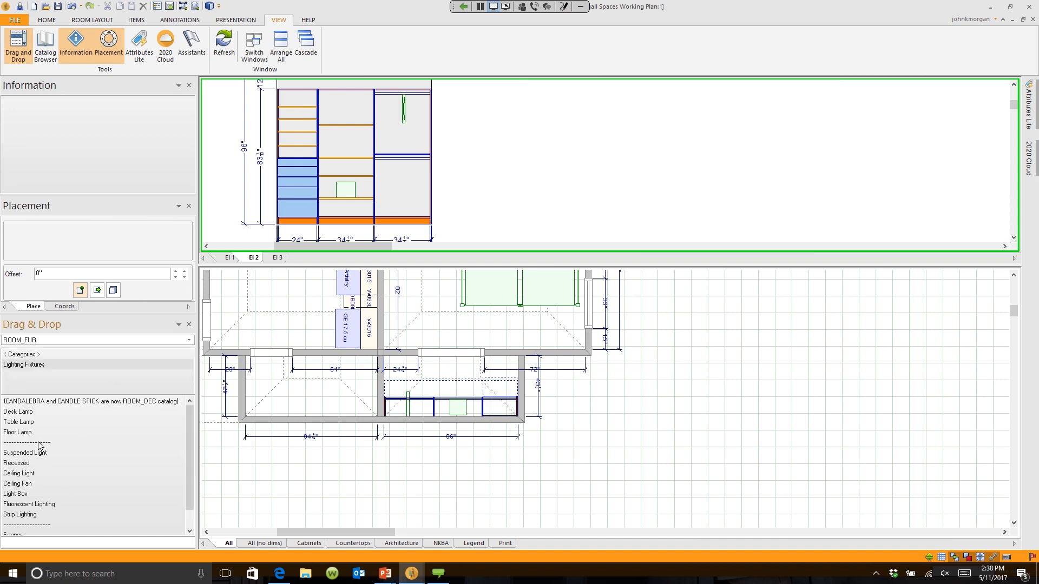
click(16, 463)
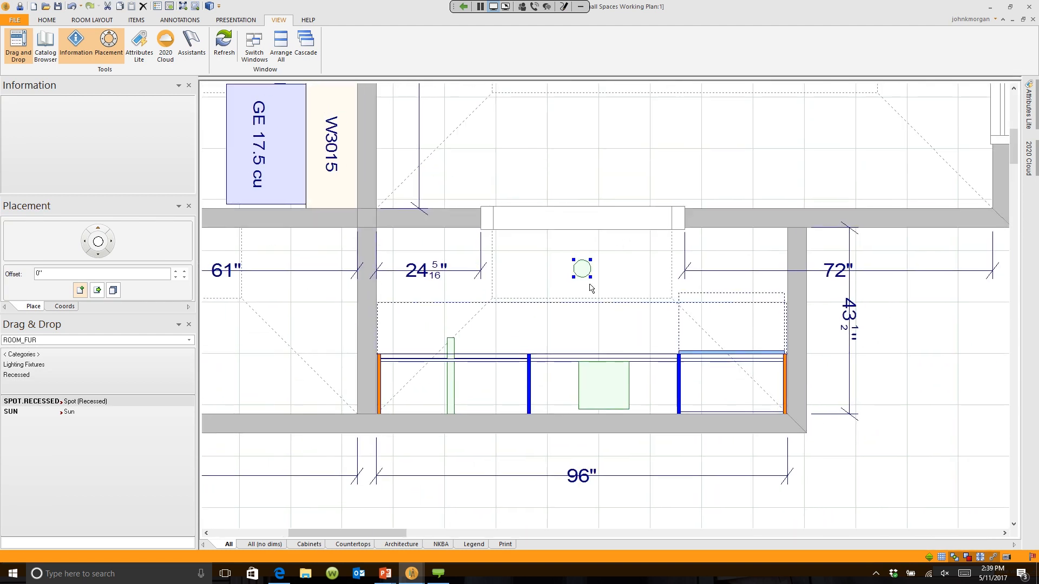
- Set the spotlight's light properties to 60 W, 65° cone angle and Round profile
right_click(581, 269)
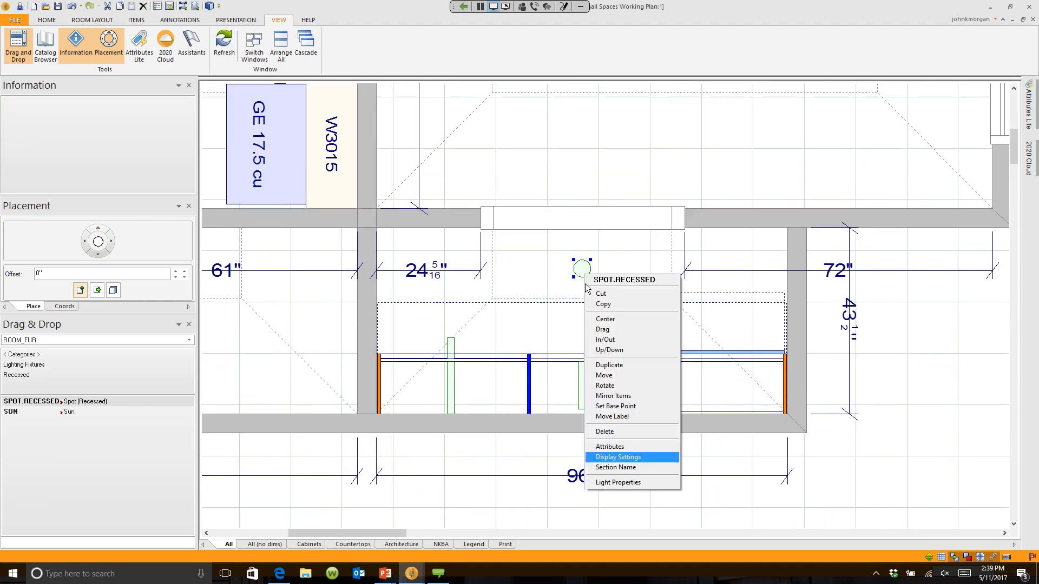
click(617, 481)
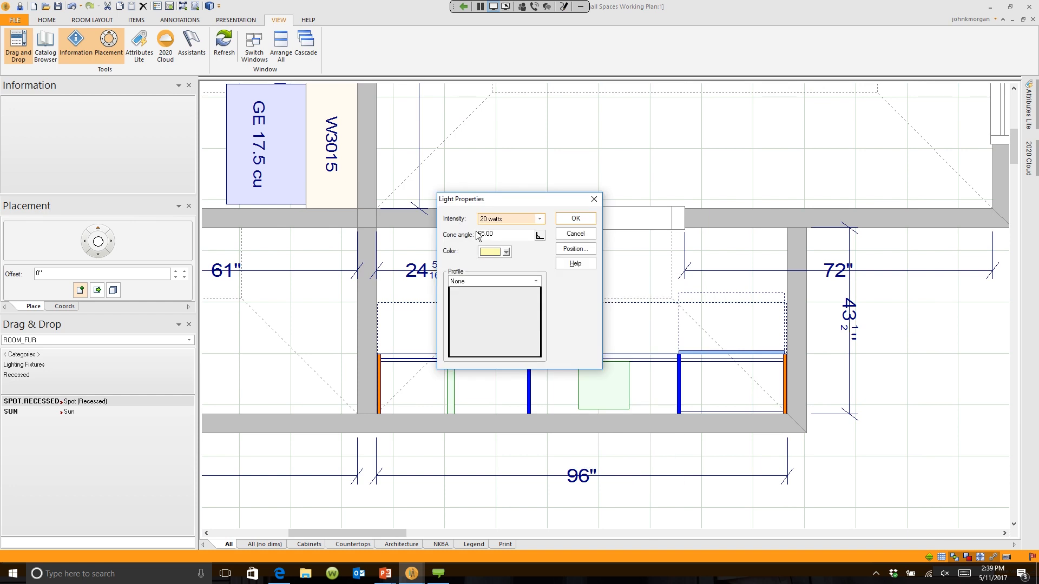
click(505, 219)
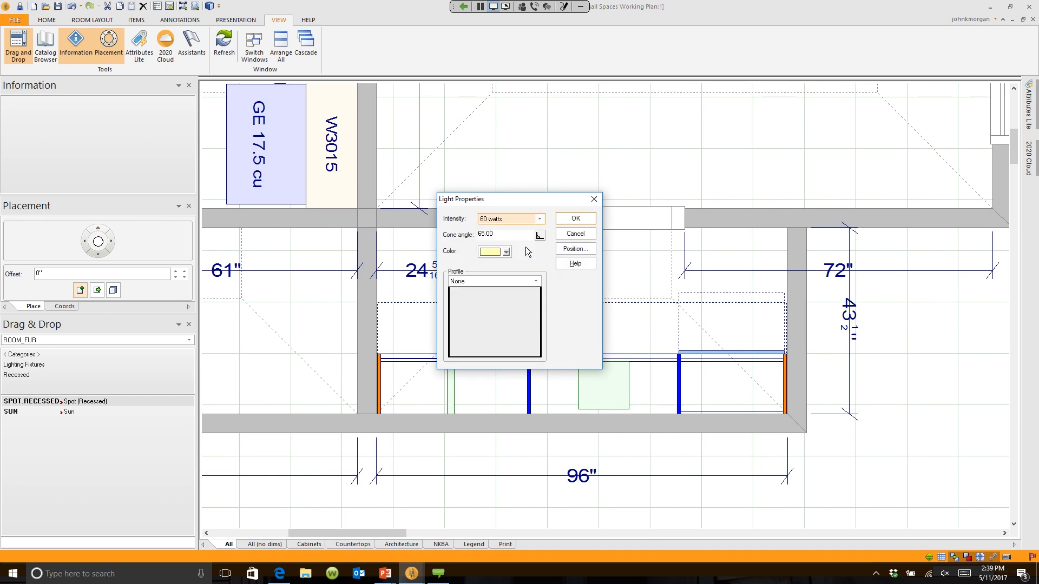
mouse_move(510, 292)
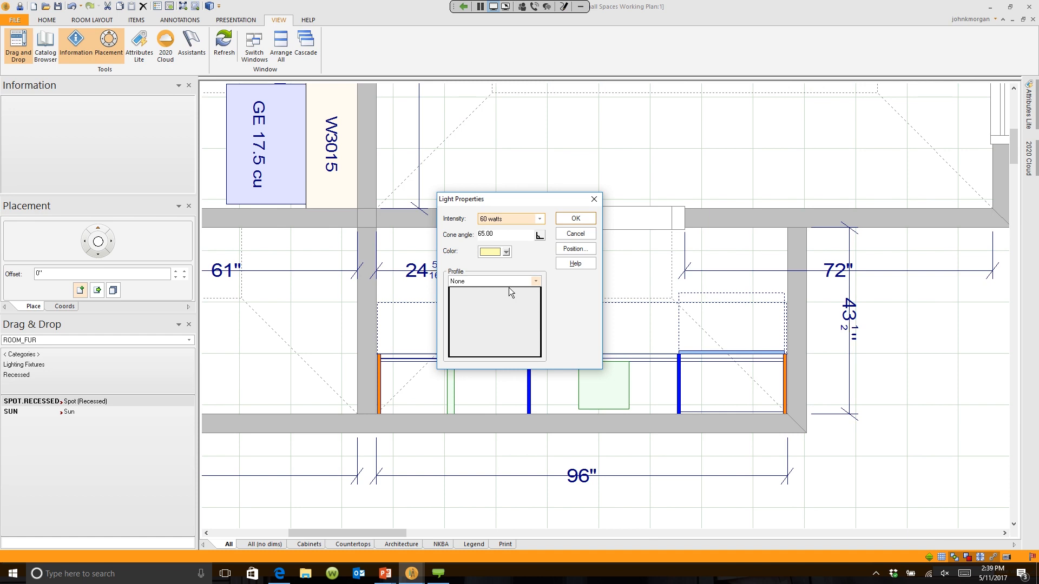
click(536, 281)
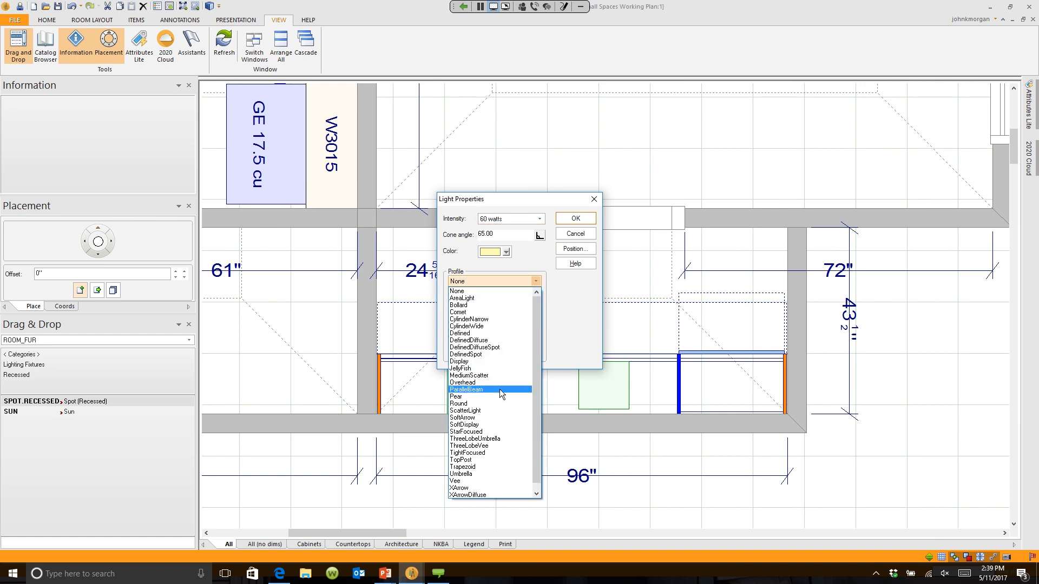
click(458, 404)
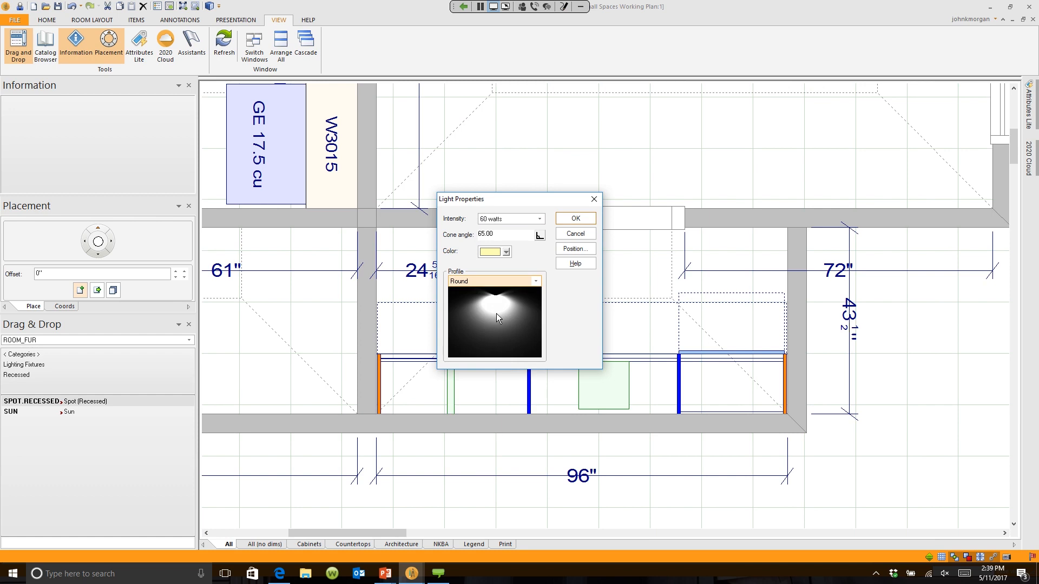
click(573, 218)
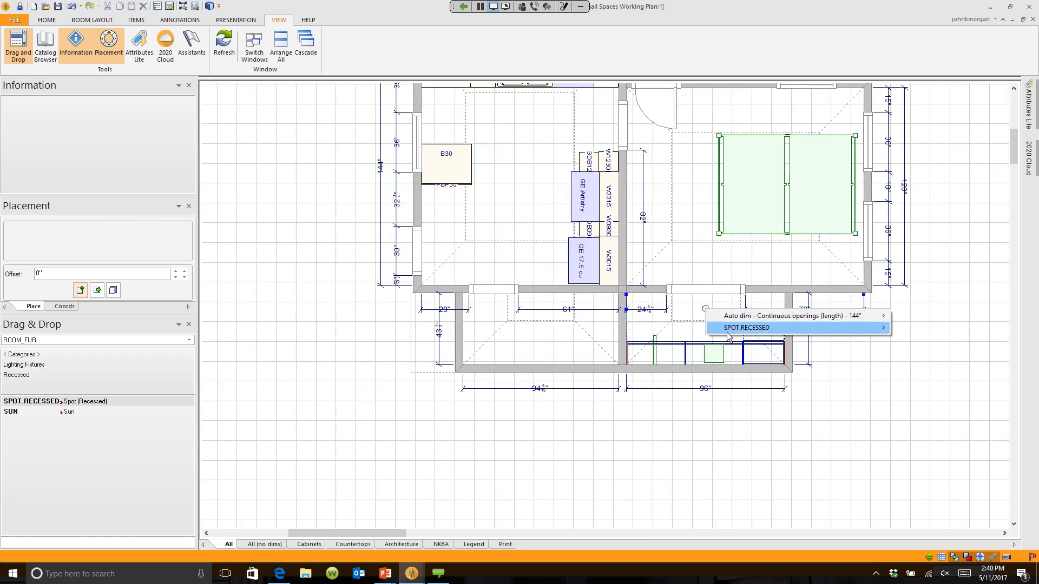
- Set Display 3D shape to No under the spotlight's Variables > Properties attributes
click(747, 327)
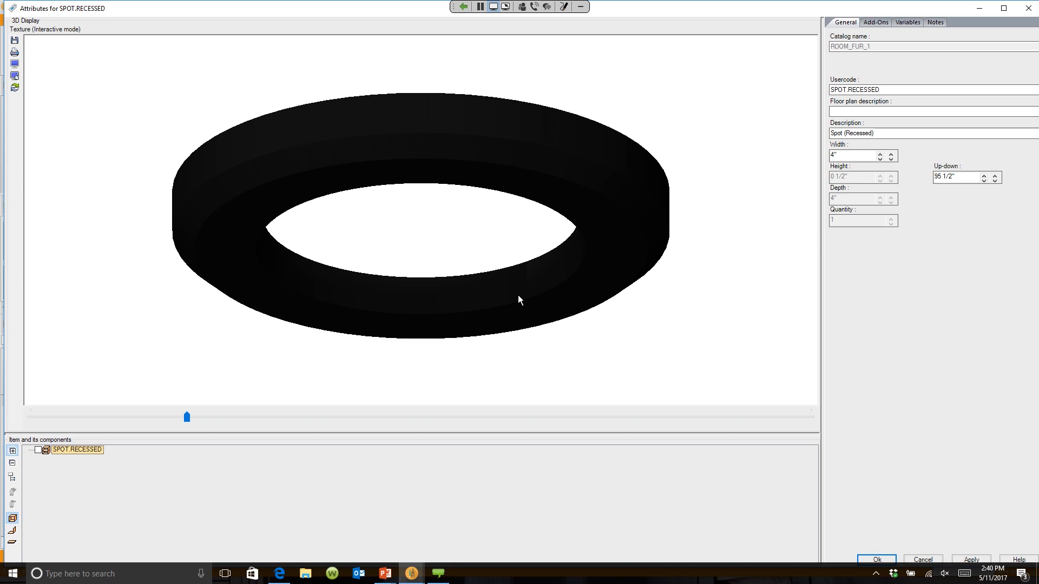
mouse_move(521, 291)
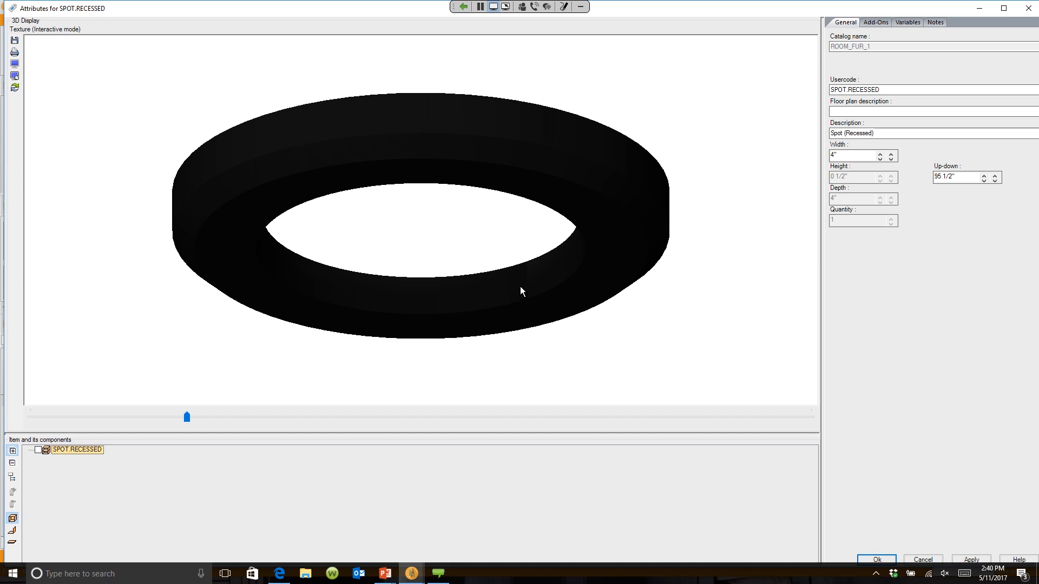
mouse_move(601, 248)
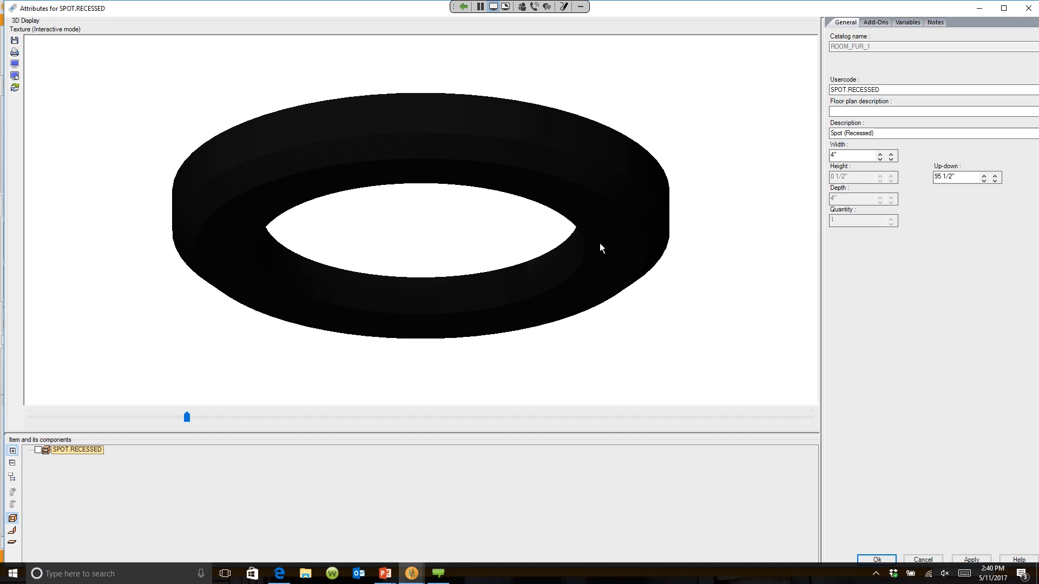
click(907, 22)
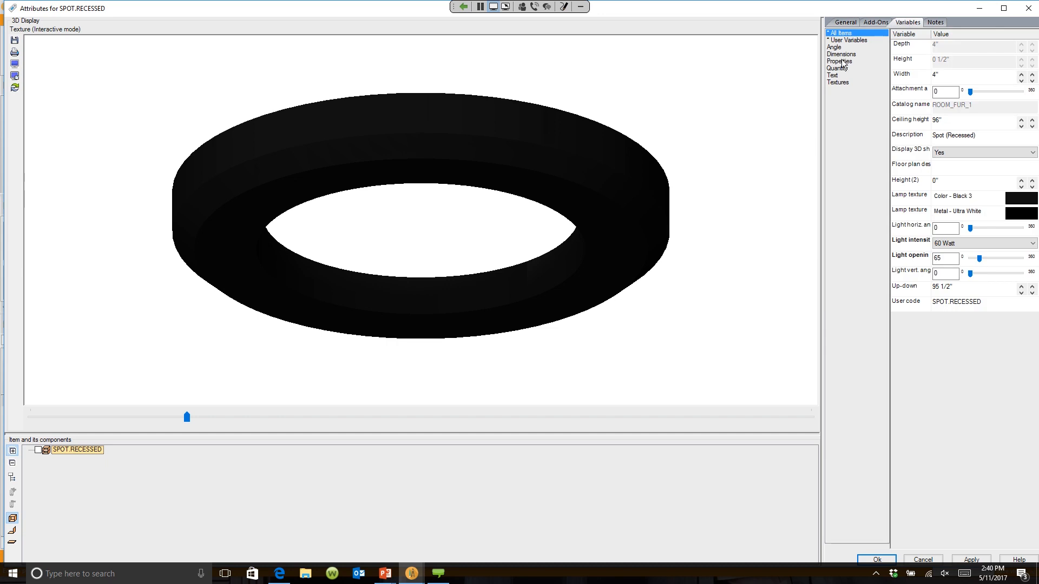
click(839, 61)
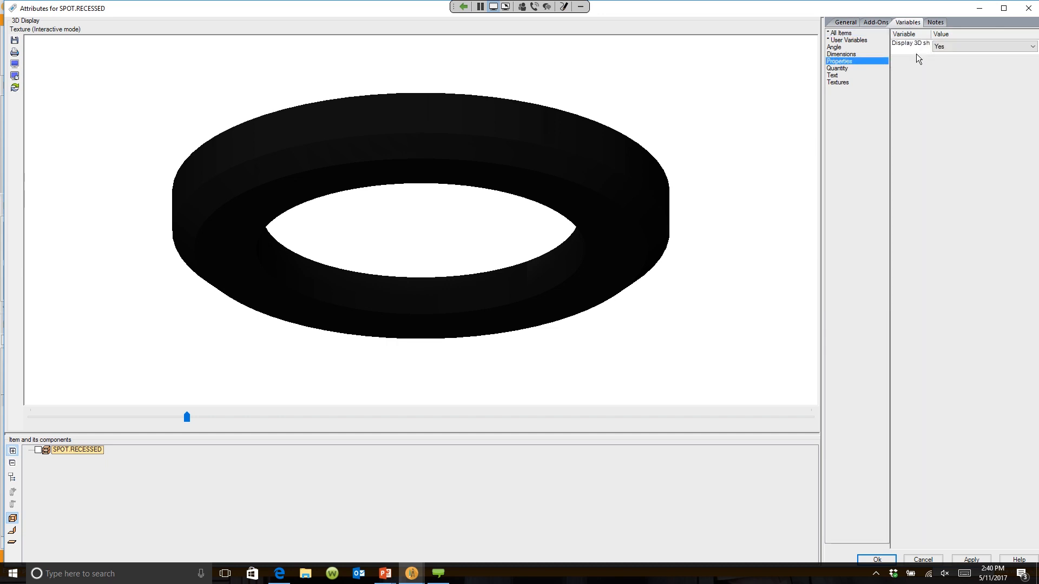
click(1031, 45)
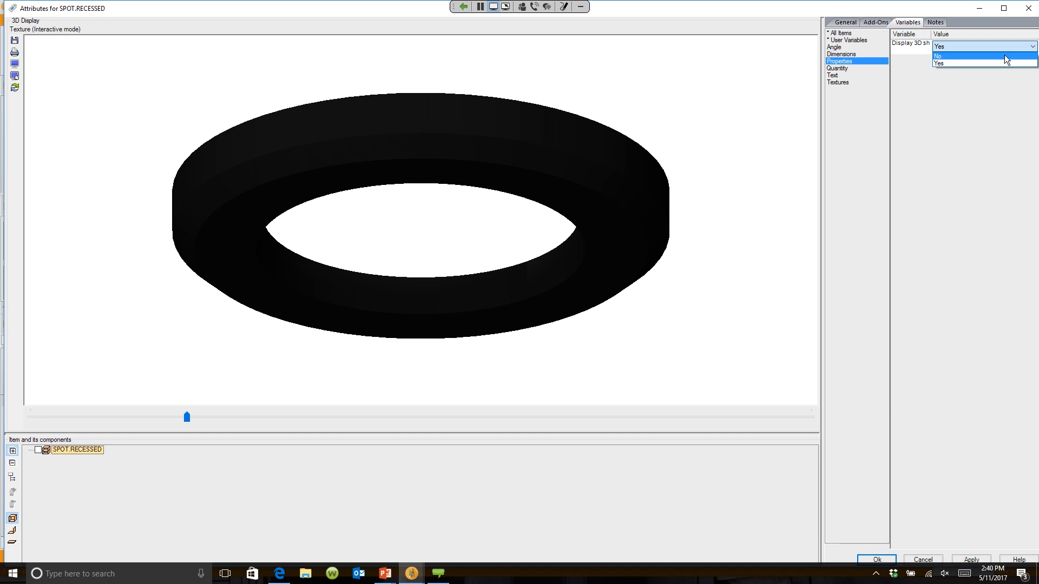
click(938, 56)
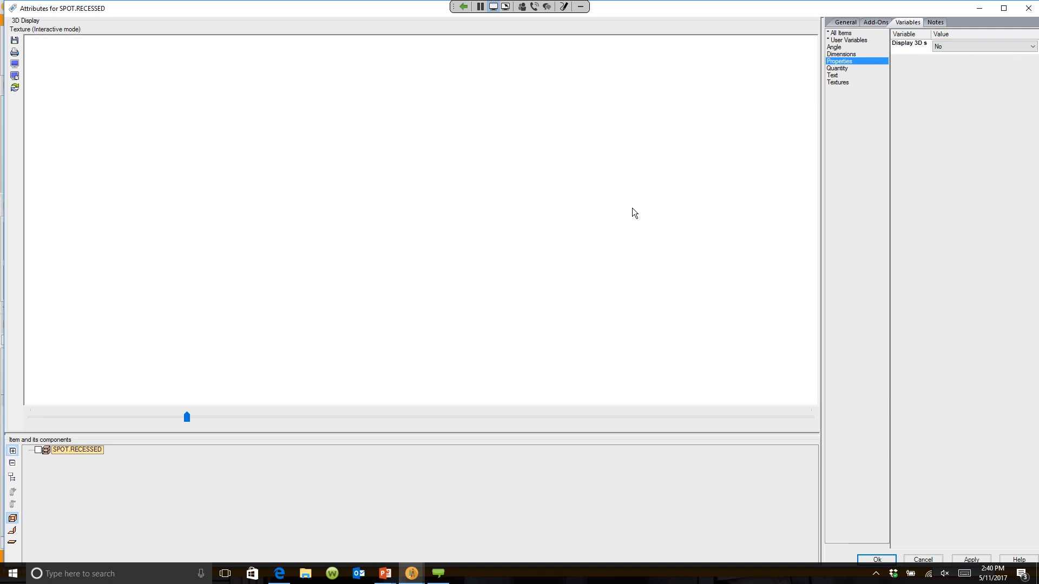
mouse_move(849, 537)
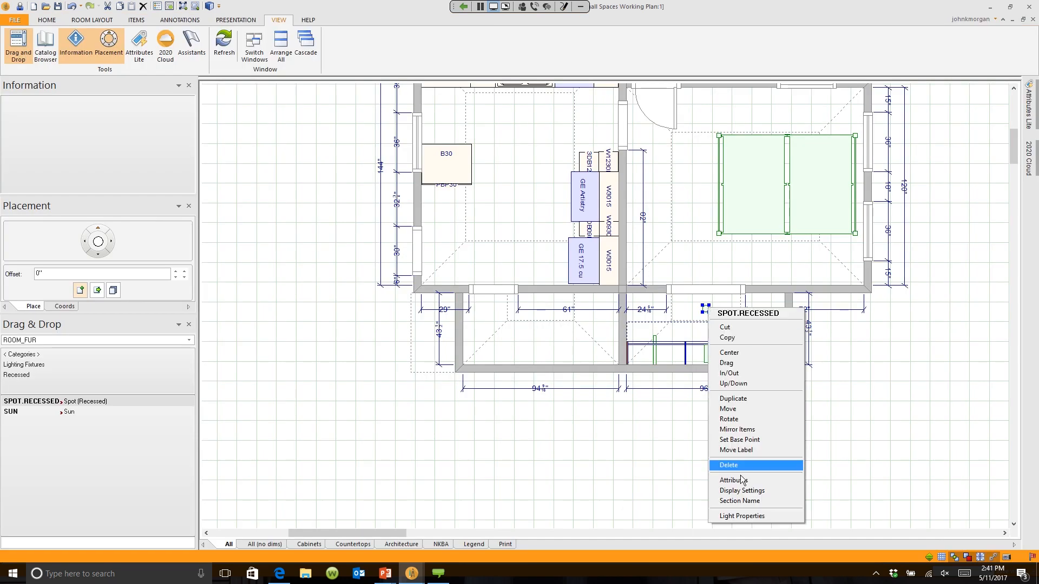
- Confirm Display 3D is No in the spotlight's Properties, then duplicate the spotlight
click(734, 481)
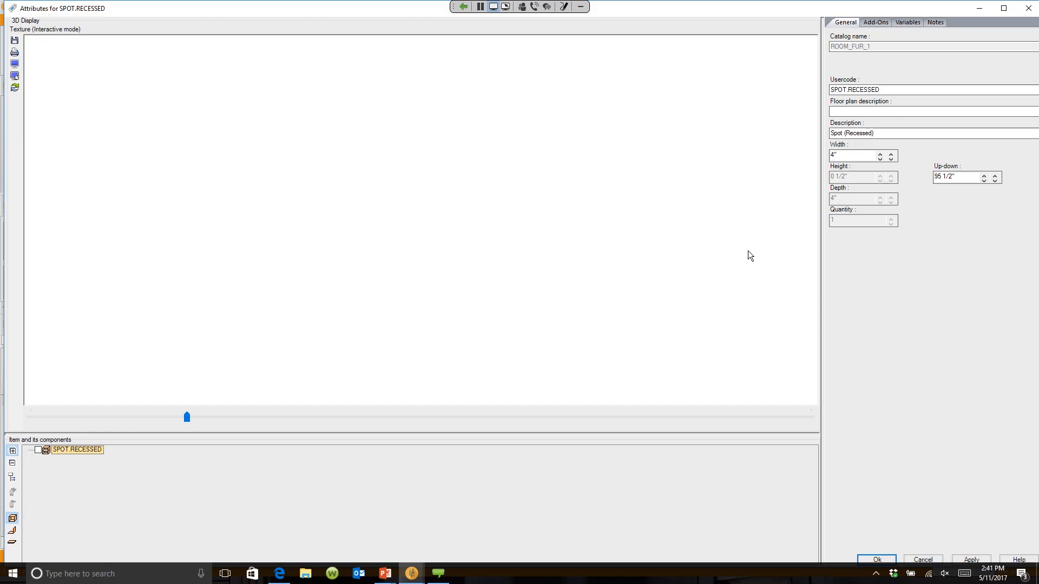
click(907, 22)
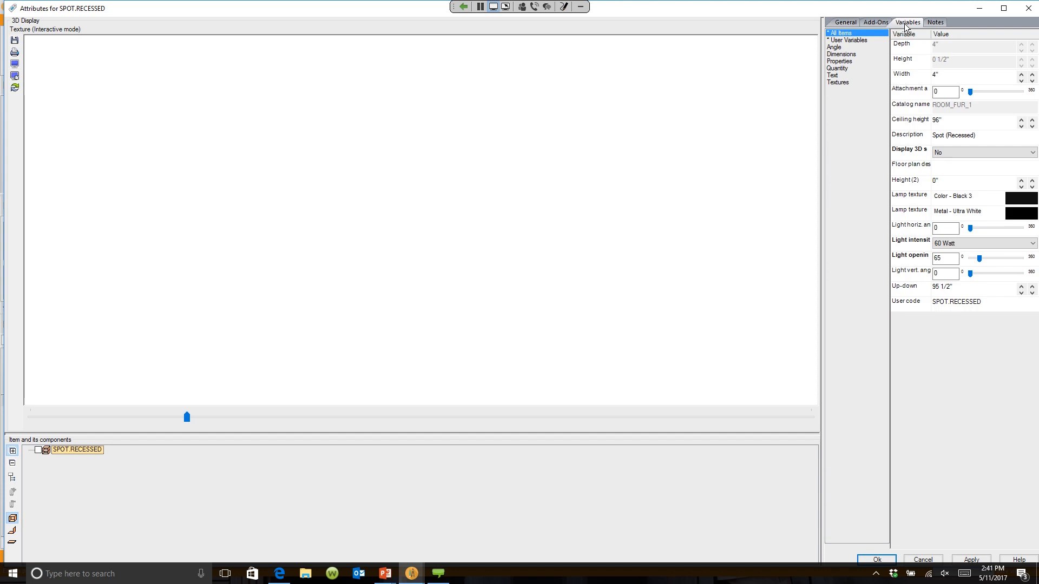
click(839, 62)
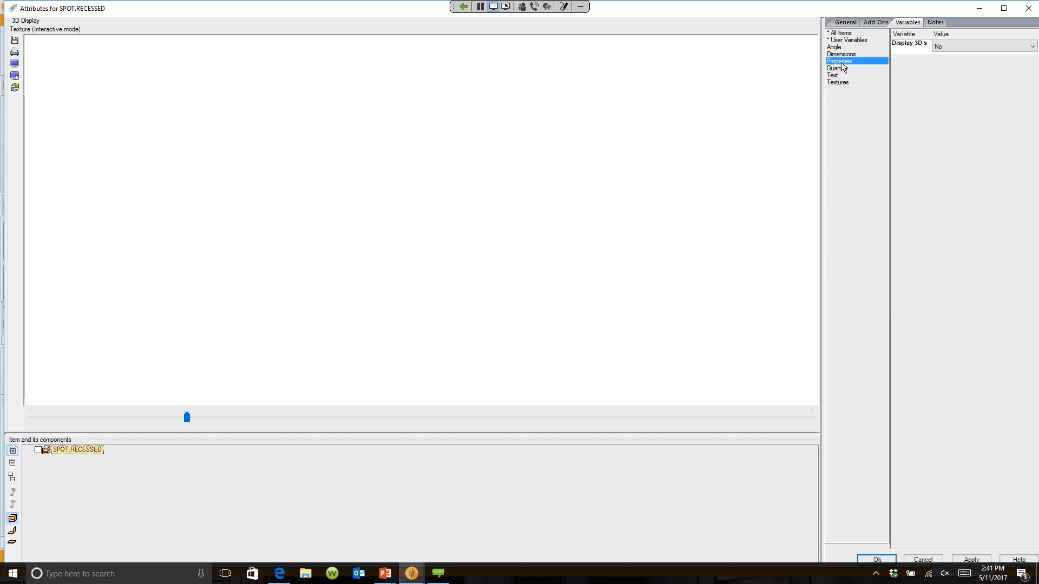
mouse_move(914, 300)
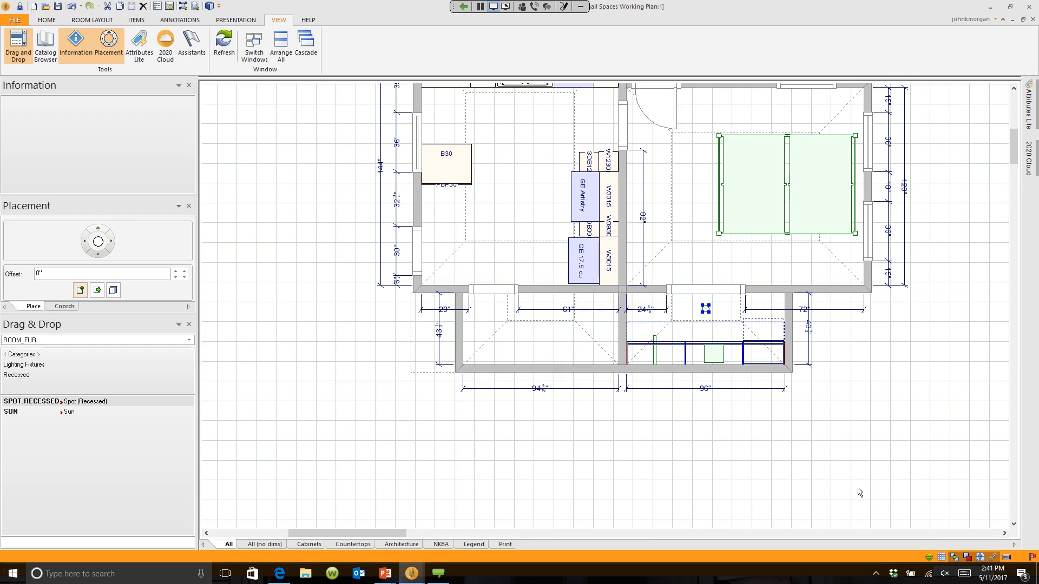
right_click(706, 309)
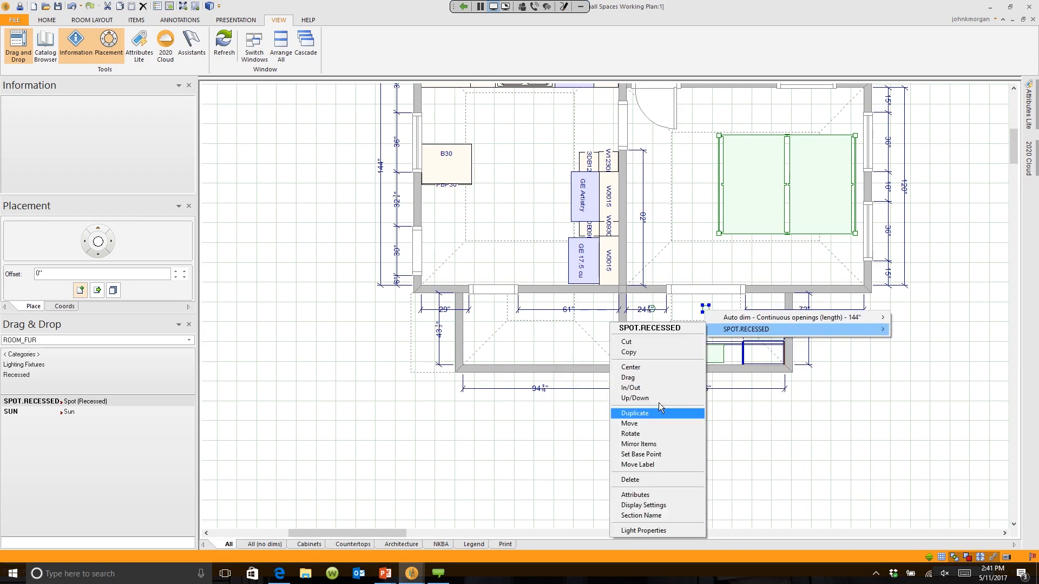
click(635, 413)
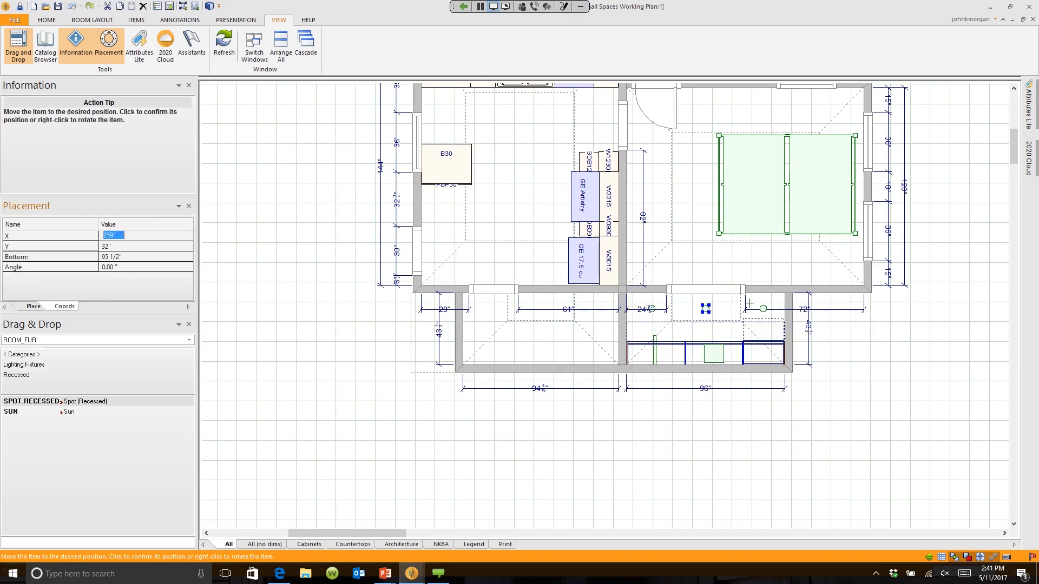